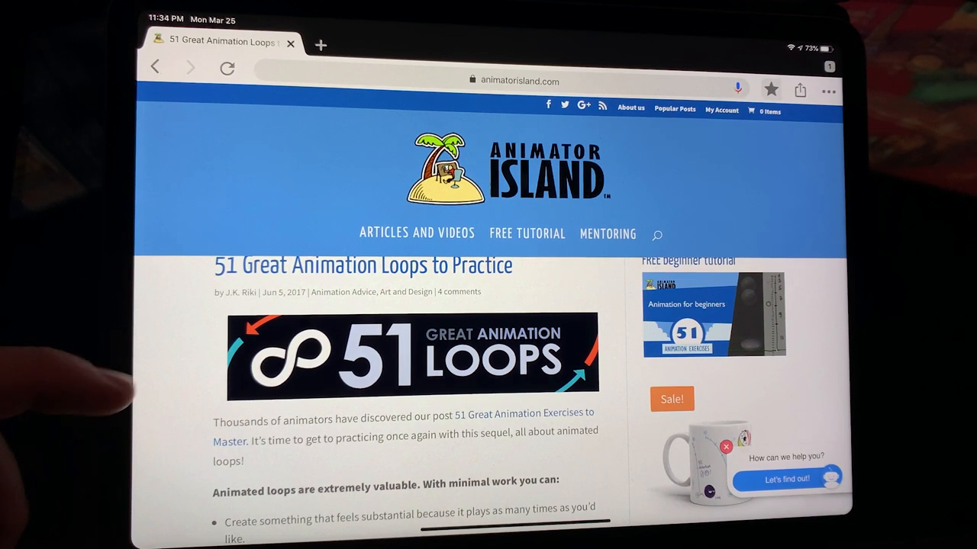
Step: Scroll the Animator Island loops article down to the Level 1 exercise list
scroll(down, 3)
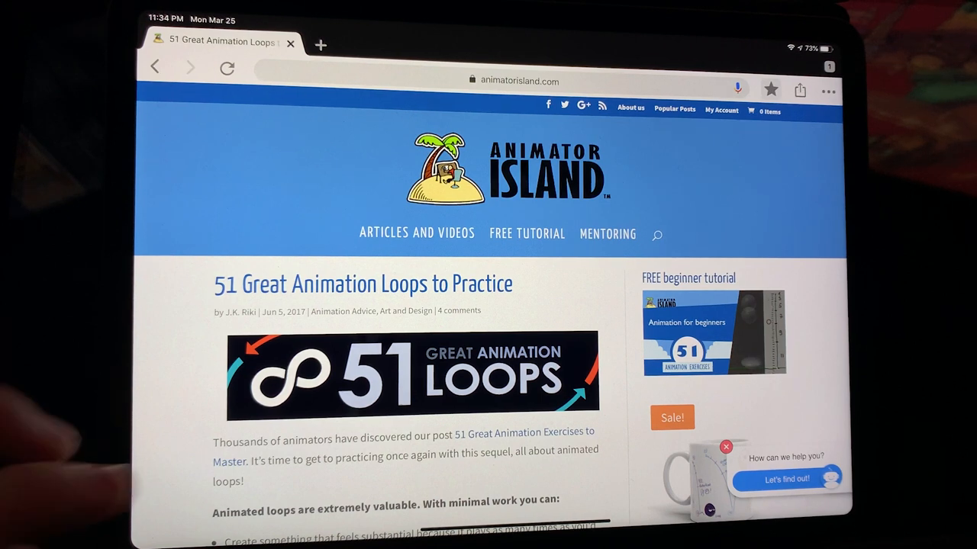
scroll(down, 3)
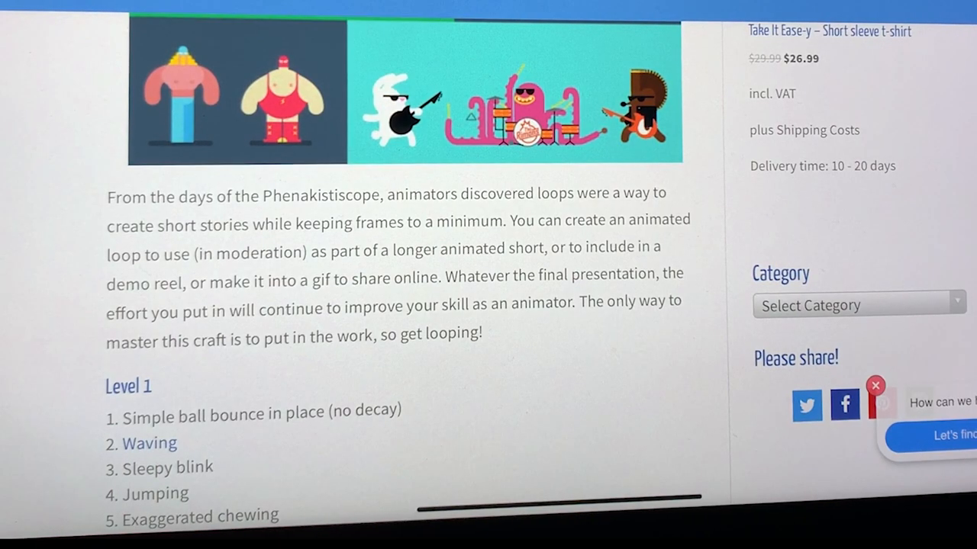
scroll(up, 3)
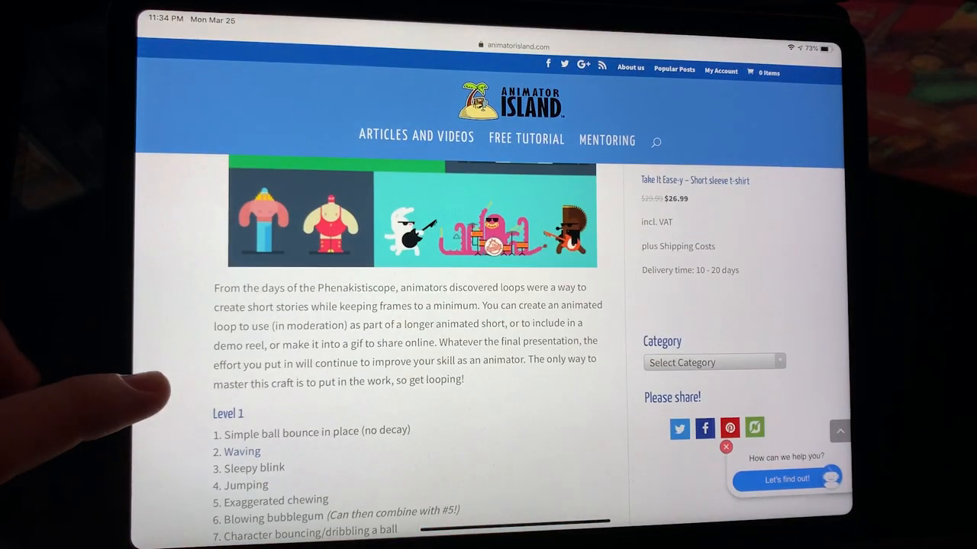
scroll(down, 3)
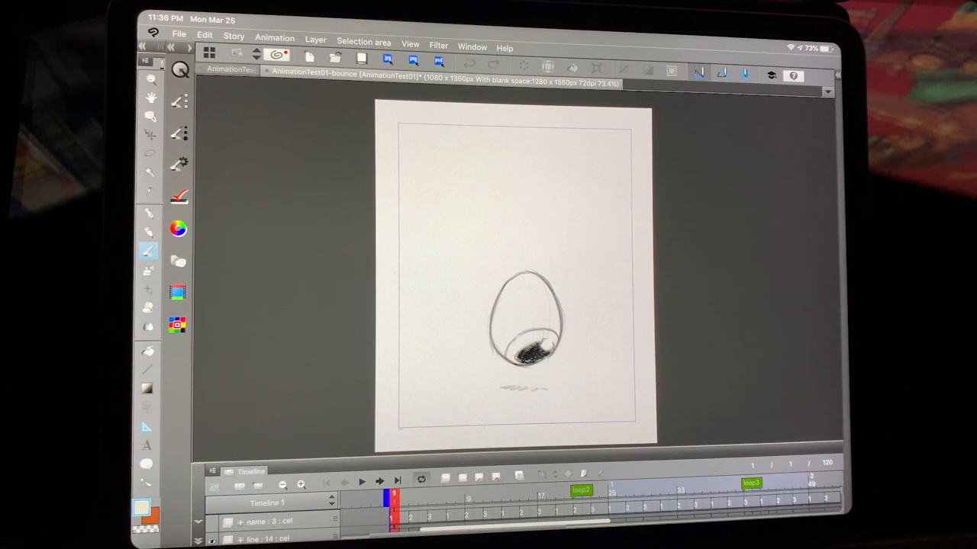
Step: Expand the Timeline panel upward so the line, white, eye and color tracks show
click(364, 42)
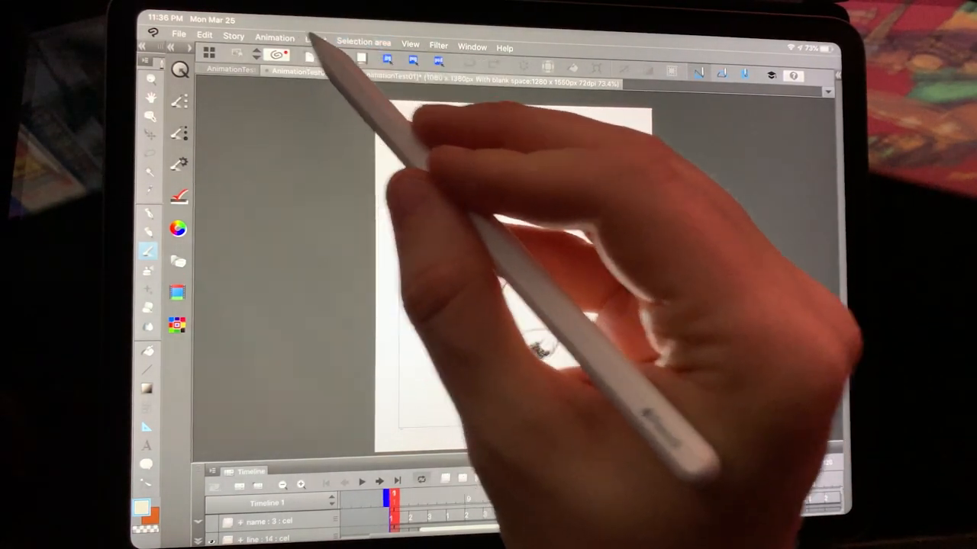
click(274, 37)
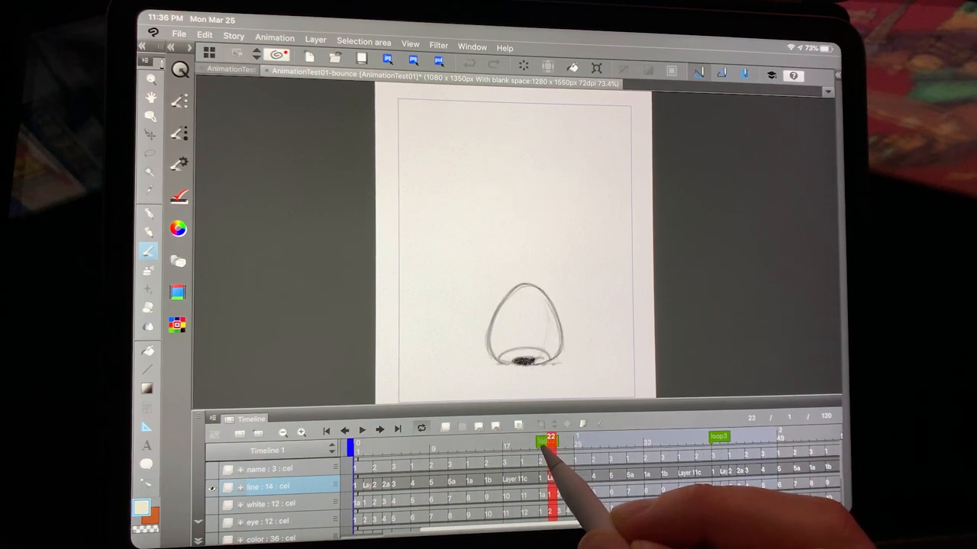
click(378, 445)
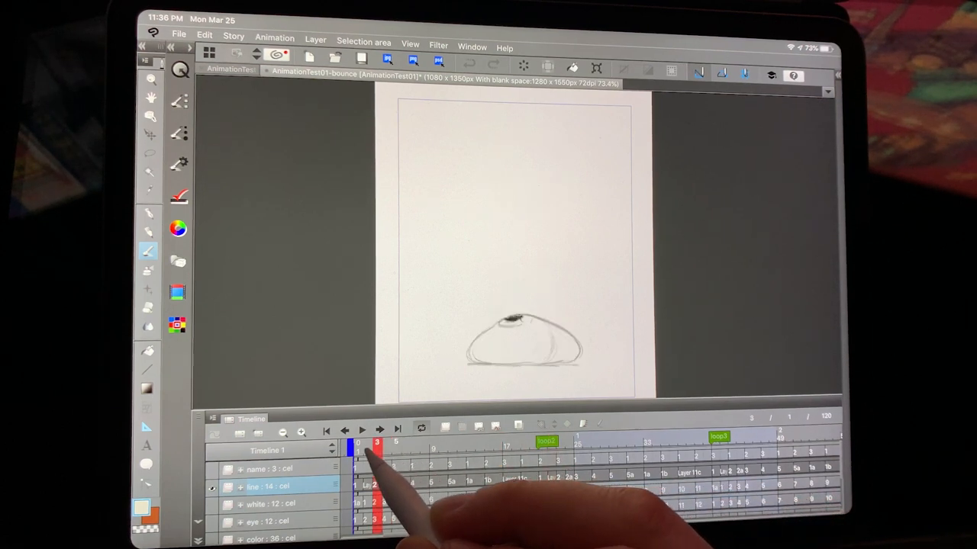
drag(376, 443, 534, 443)
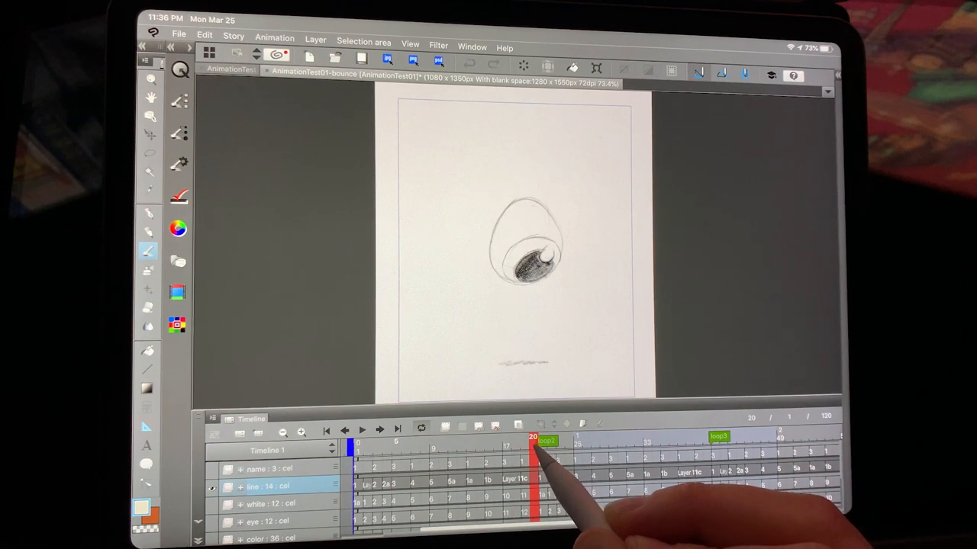
click(543, 441)
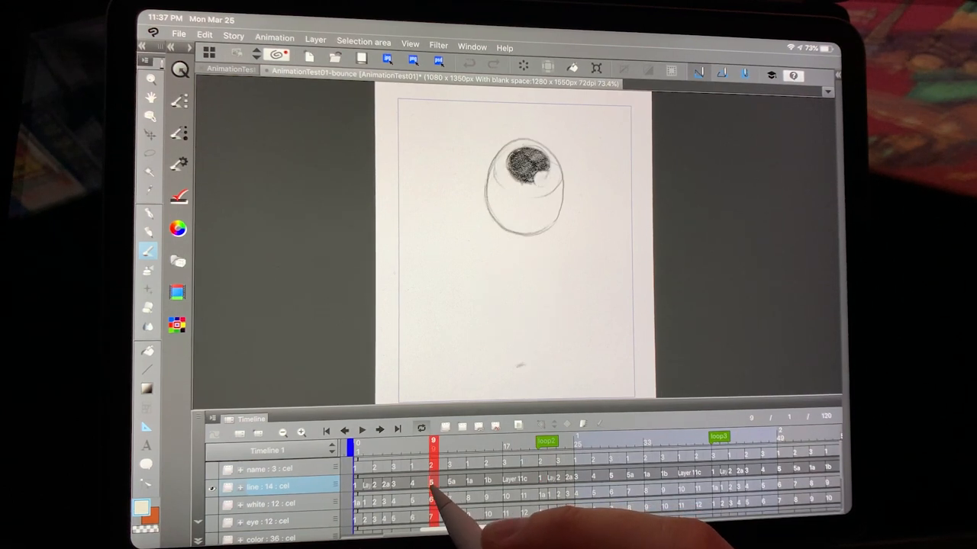
mouse_move(438, 511)
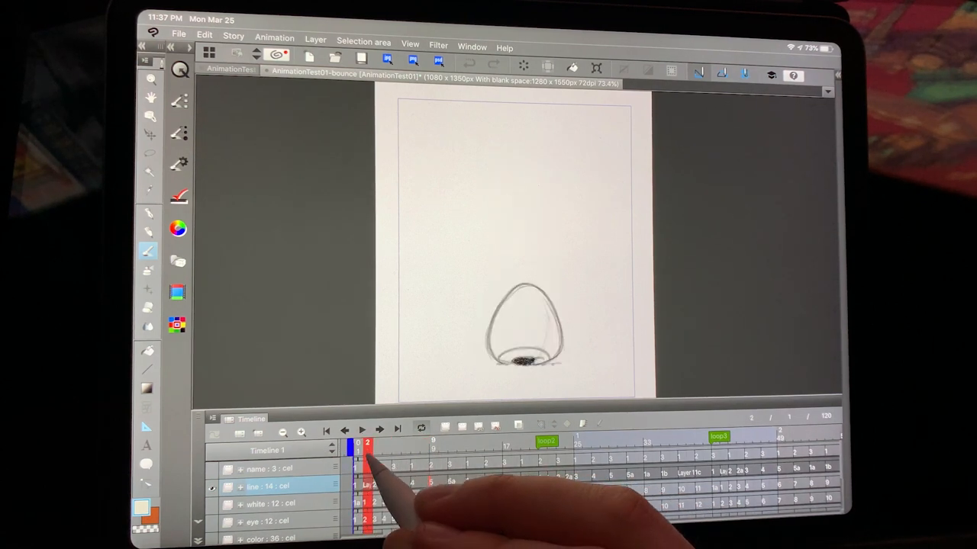
click(395, 443)
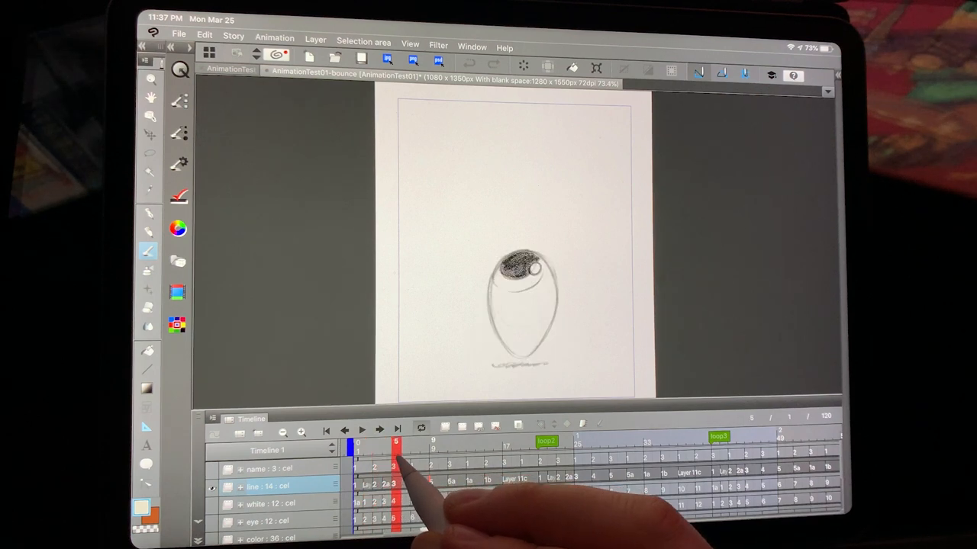
click(367, 447)
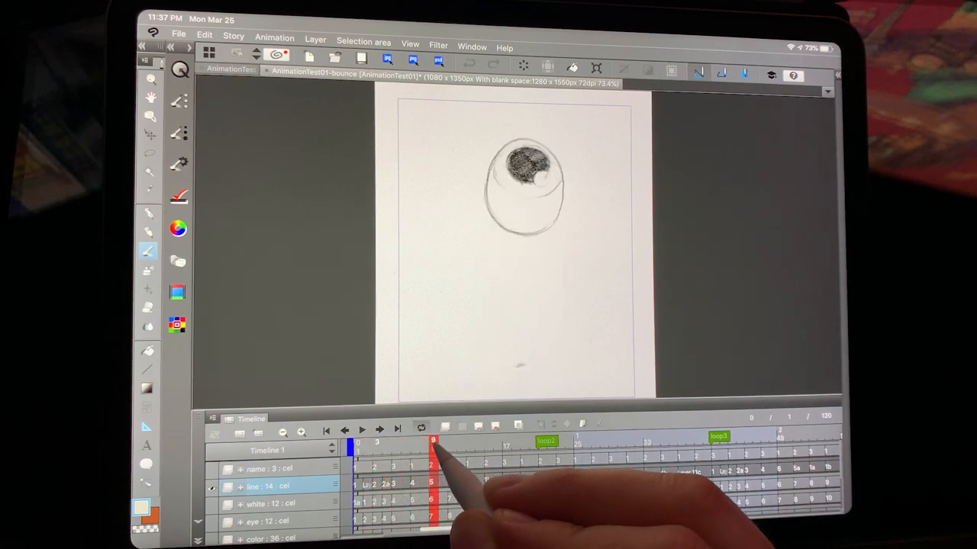
click(479, 443)
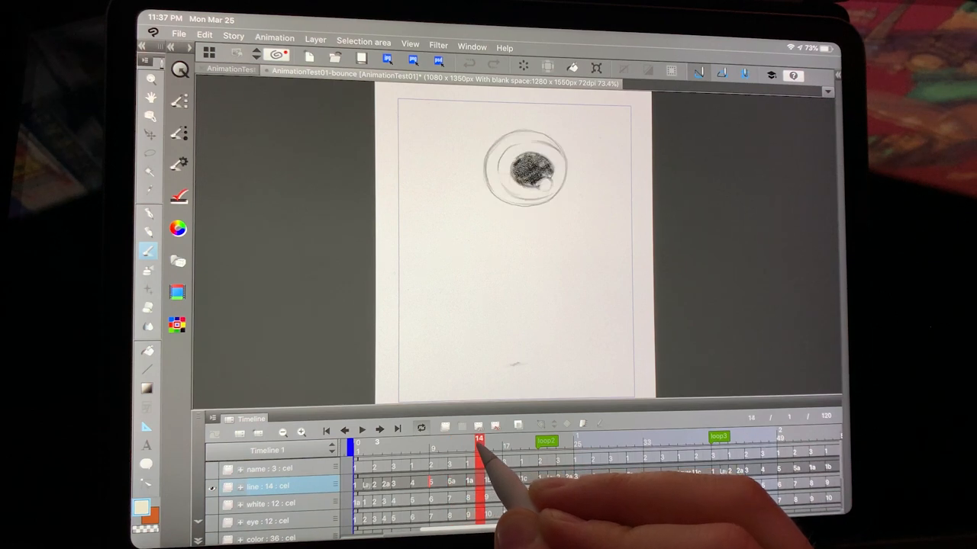
click(515, 442)
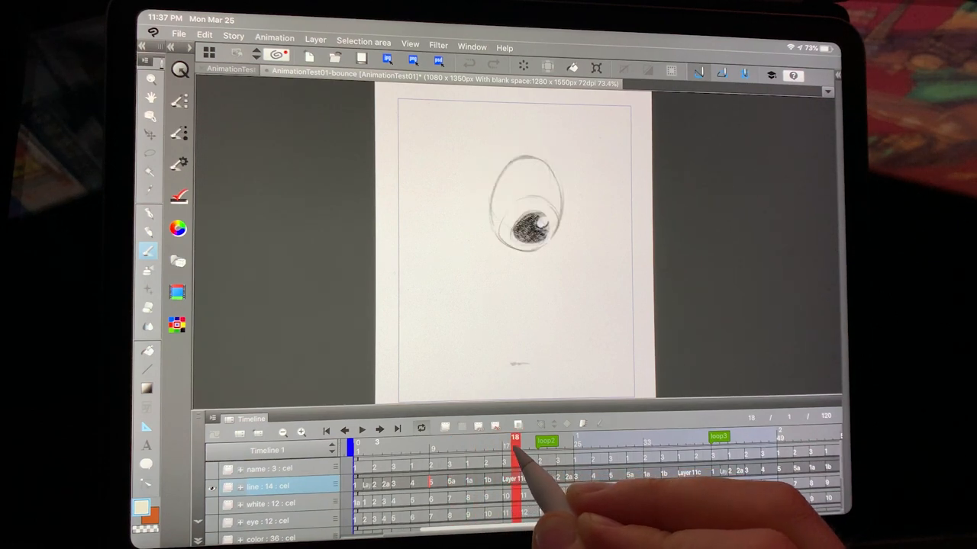
click(542, 441)
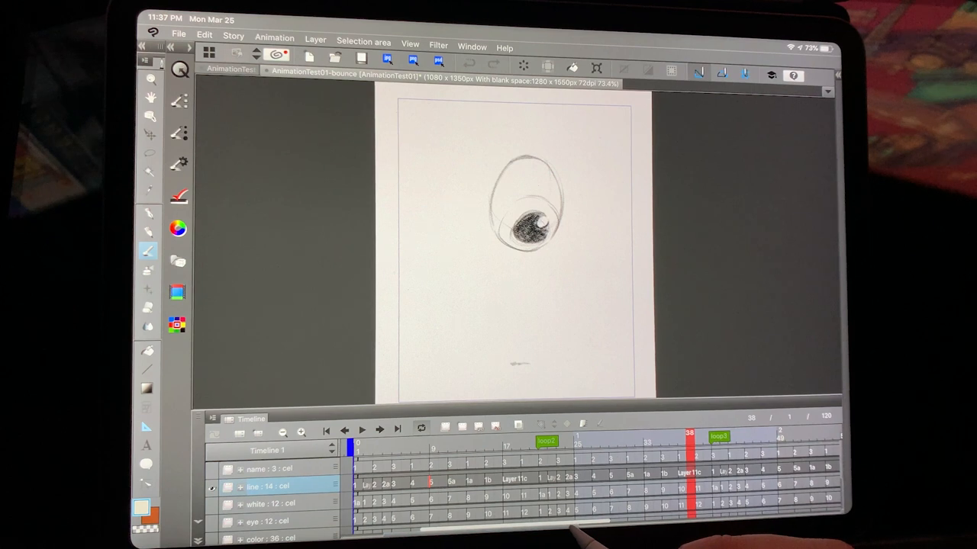
scroll(right, 3)
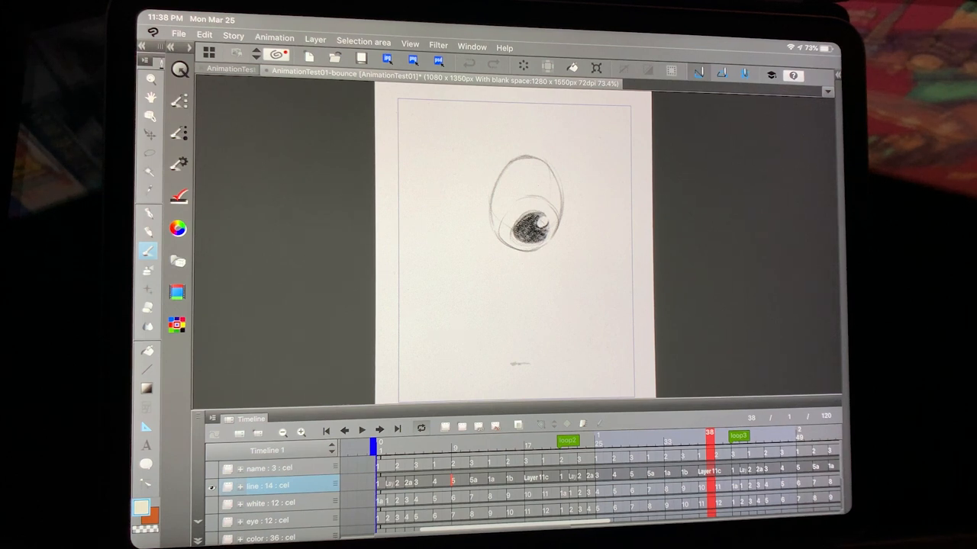
drag(708, 444, 379, 444)
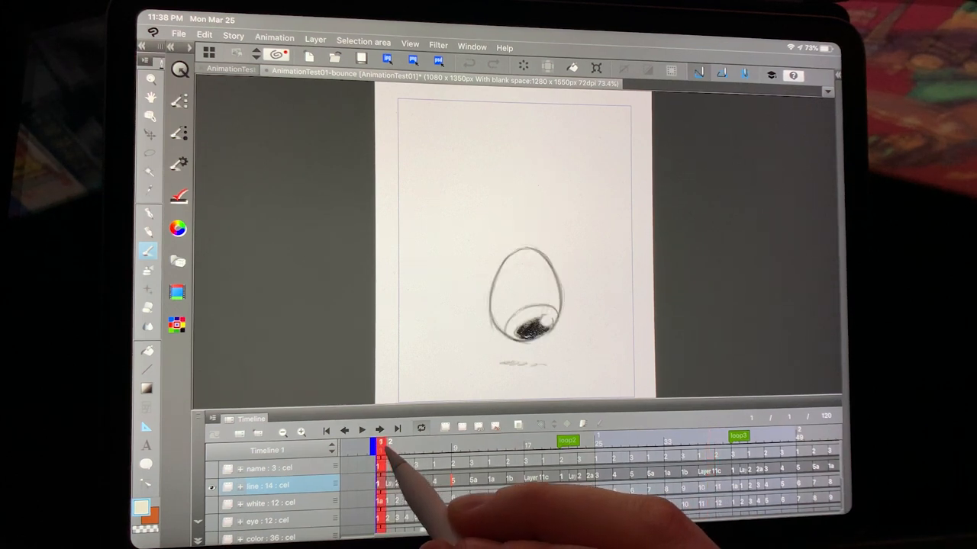
click(463, 444)
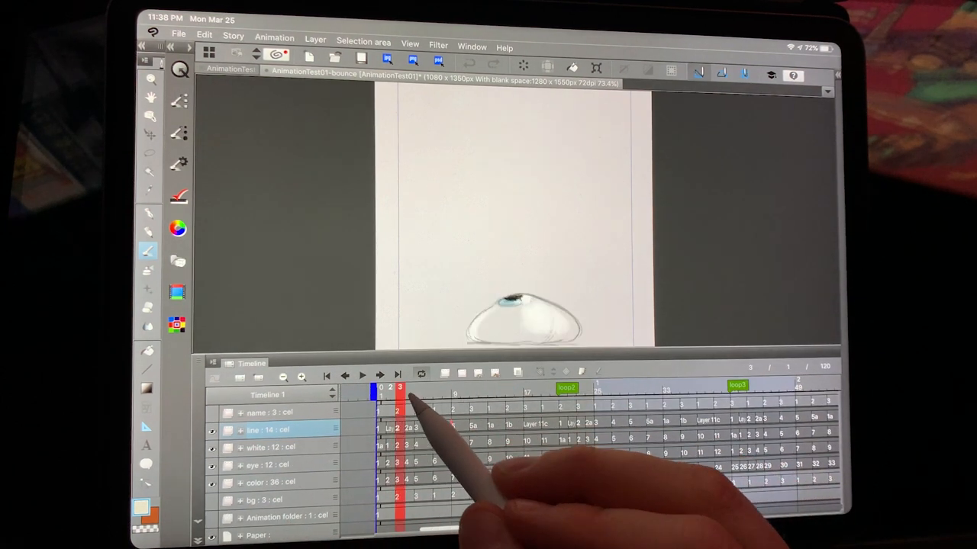
click(599, 412)
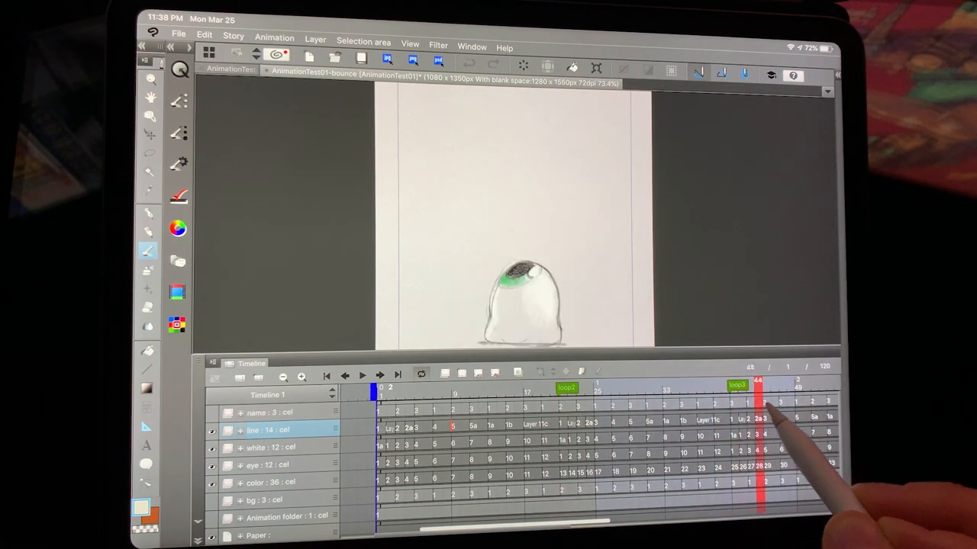
click(543, 424)
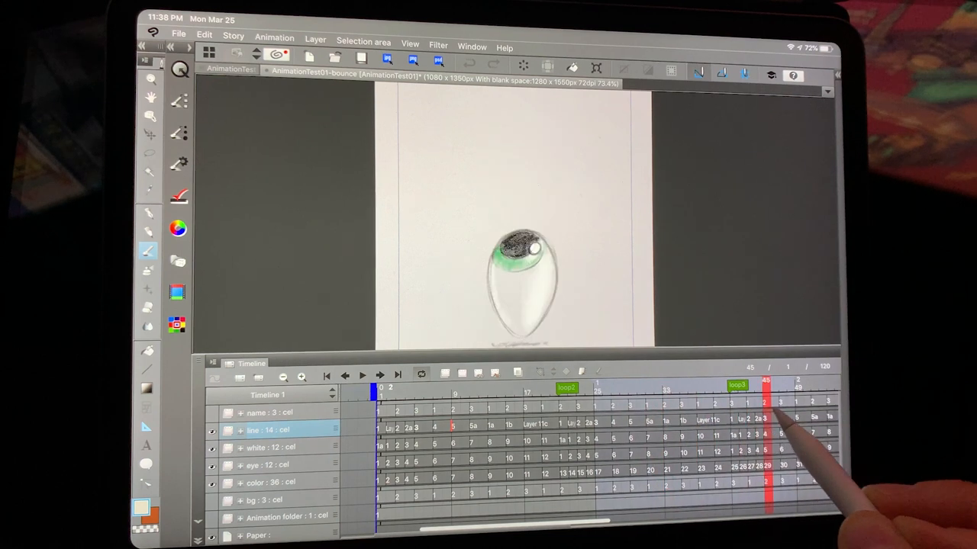
click(428, 389)
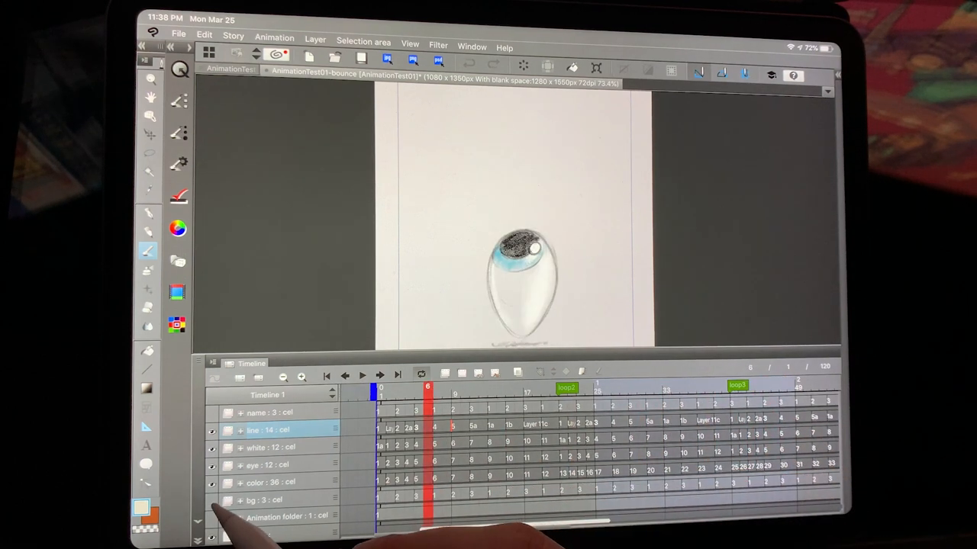
scroll(down, 3)
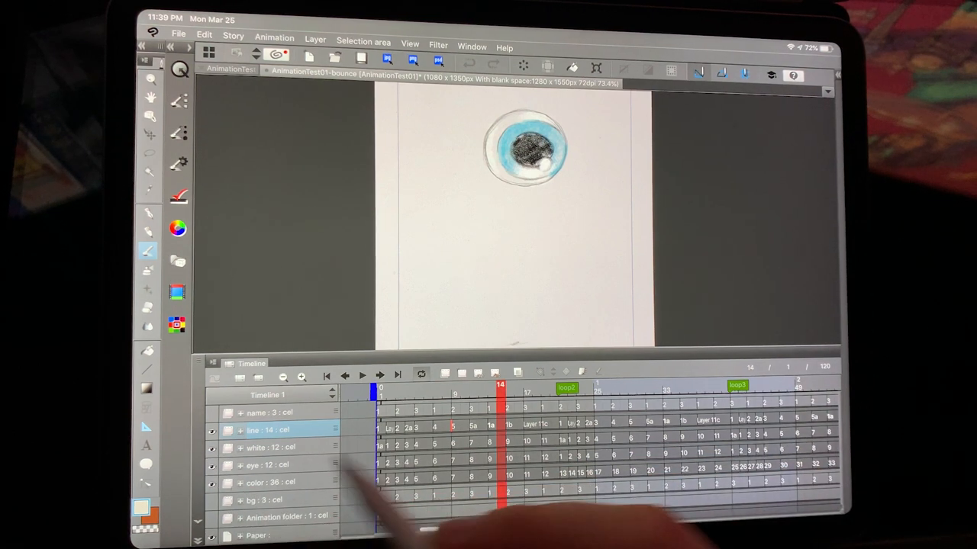
click(455, 389)
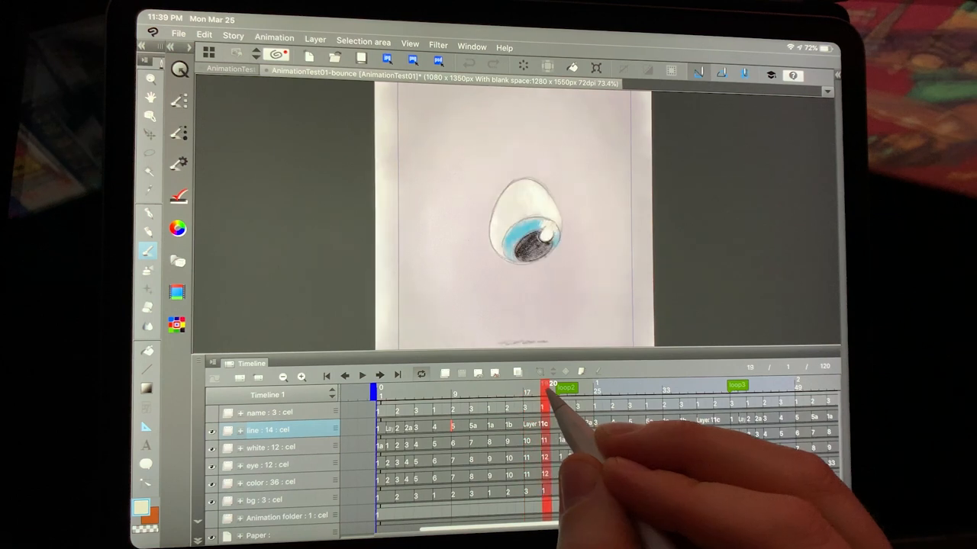
click(570, 389)
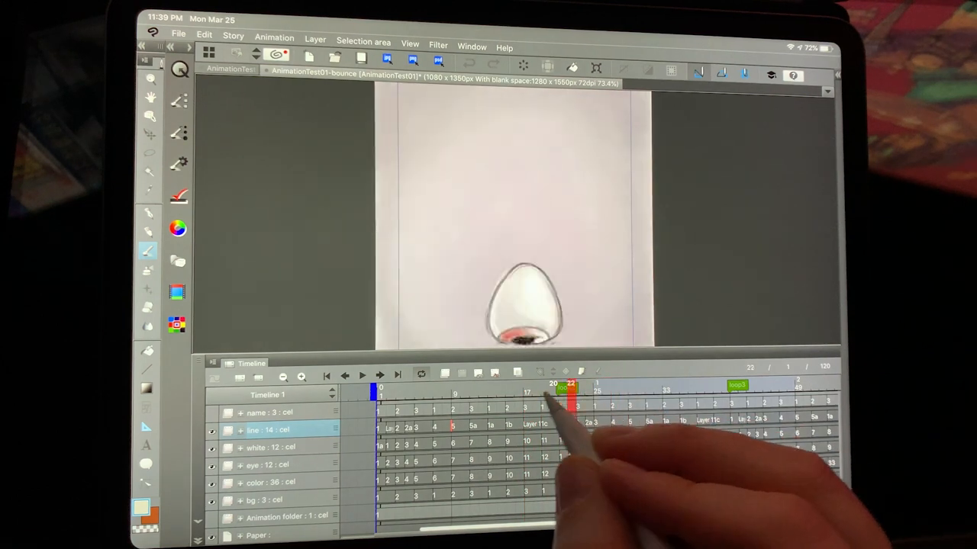
click(582, 390)
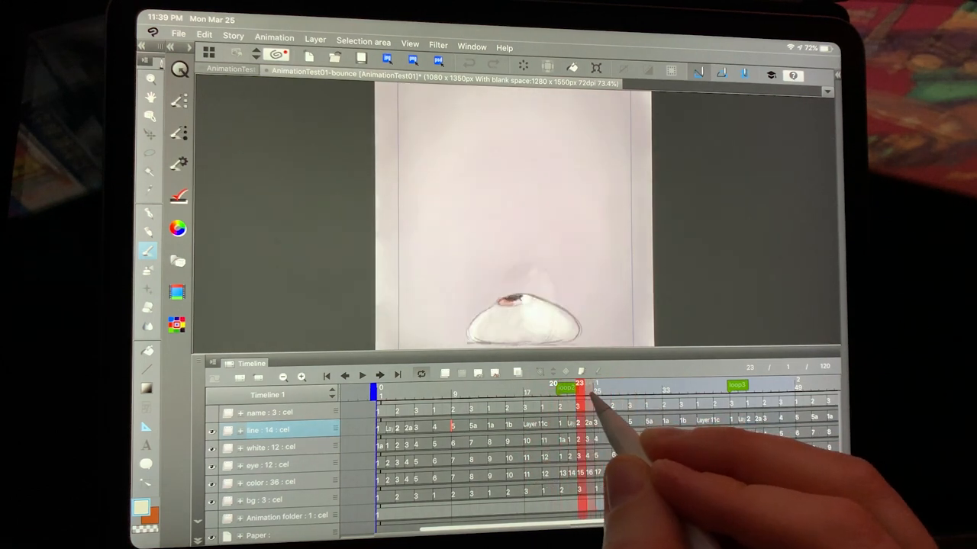
drag(584, 389, 683, 389)
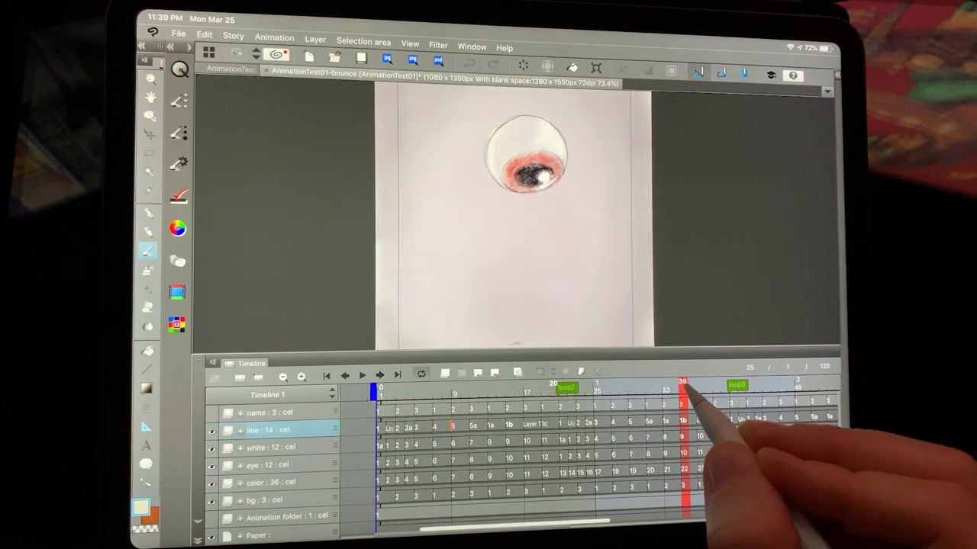
click(657, 386)
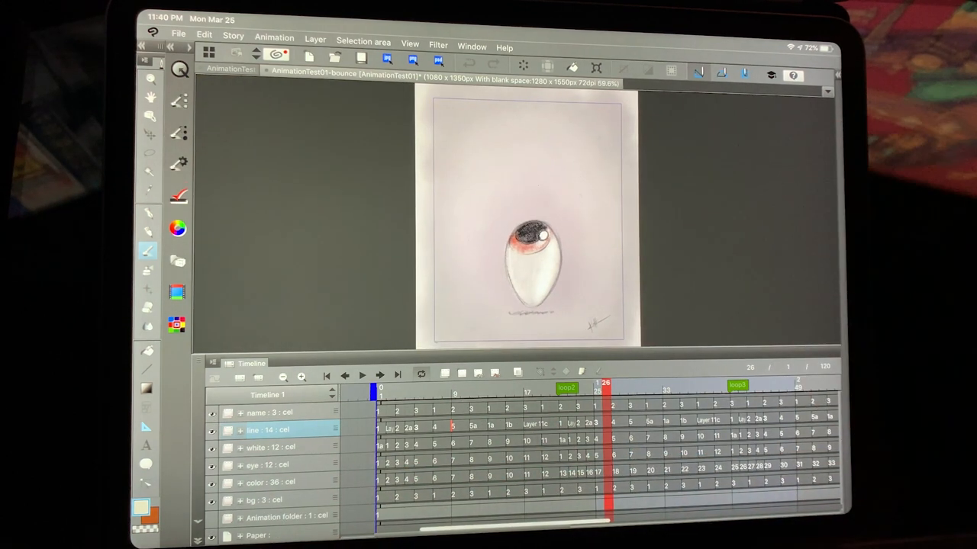
Step: Bring the Animator Island loop-ideas article back on screen
click(477, 393)
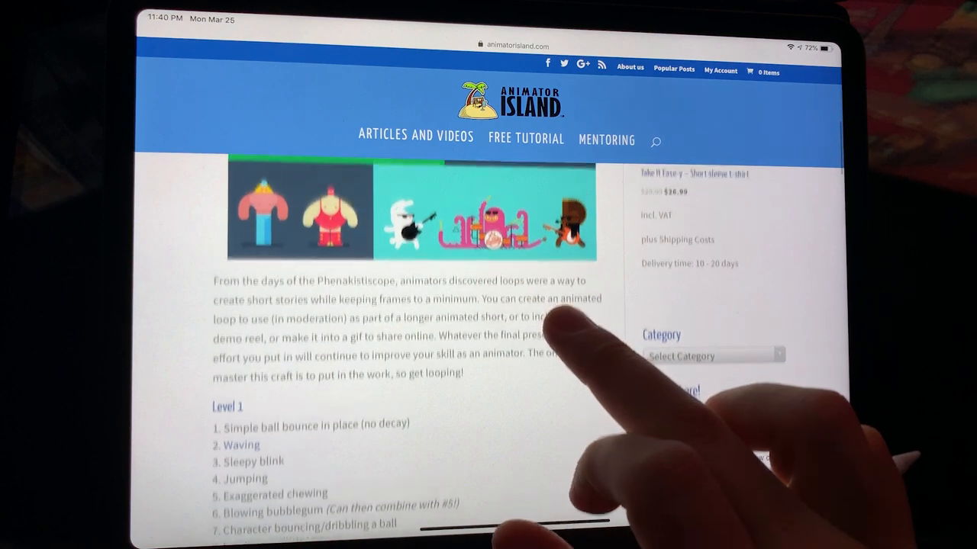
Step: Scroll the article list up before returning to the AnimationTest02-wave document
scroll(up, 3)
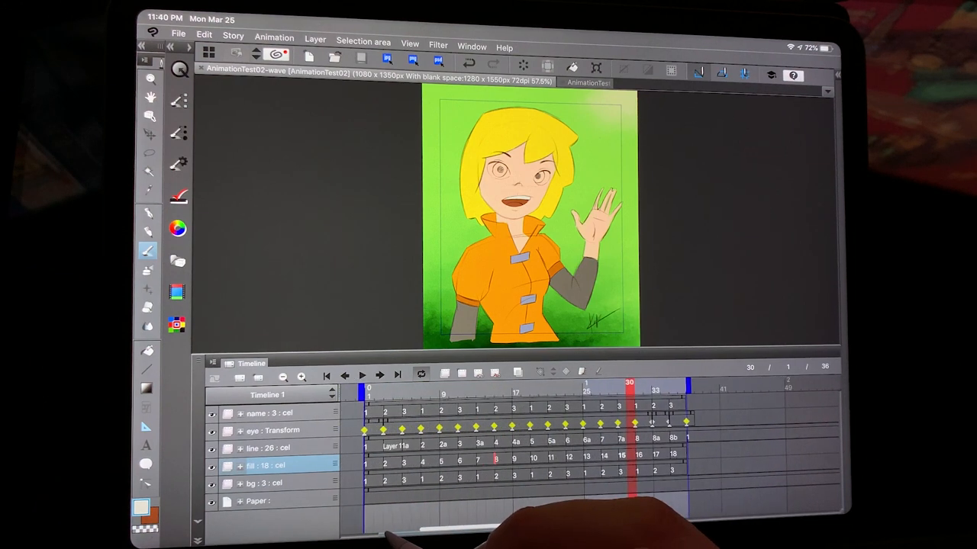
Step: View the last wave-loop frame, then switch to the AnimationTest01-bounce document
click(361, 375)
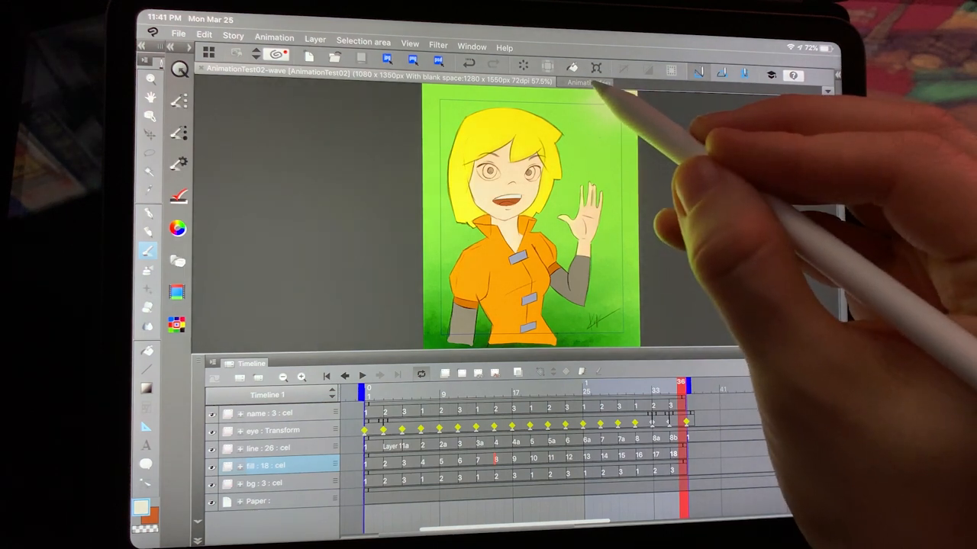
click(231, 75)
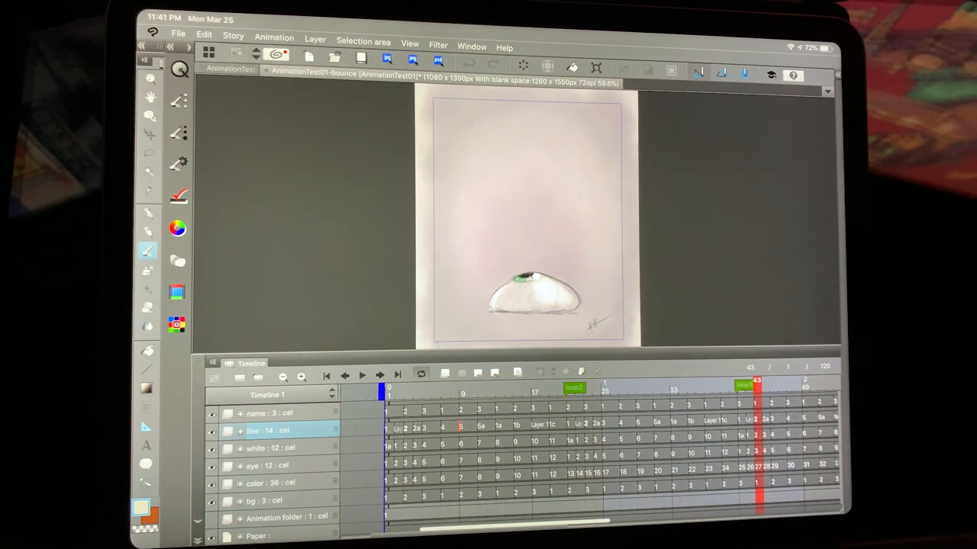
Step: Step the bounce timeline to frame 8 and then frame 20 with the eyeball midair
click(454, 391)
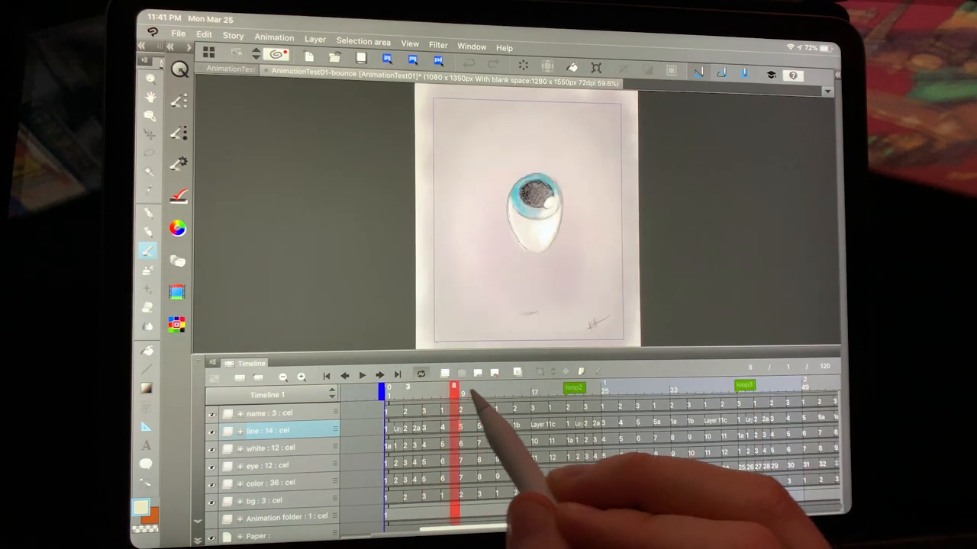
click(560, 385)
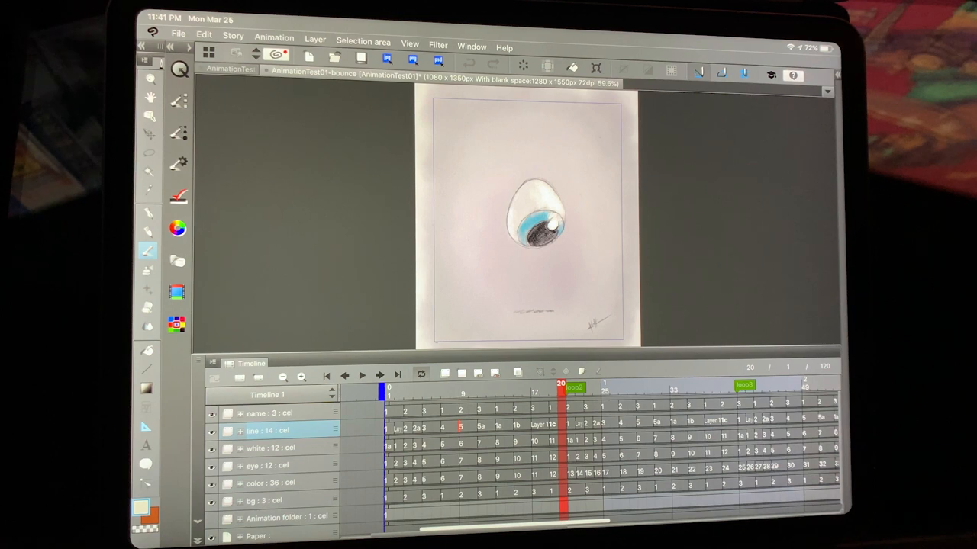